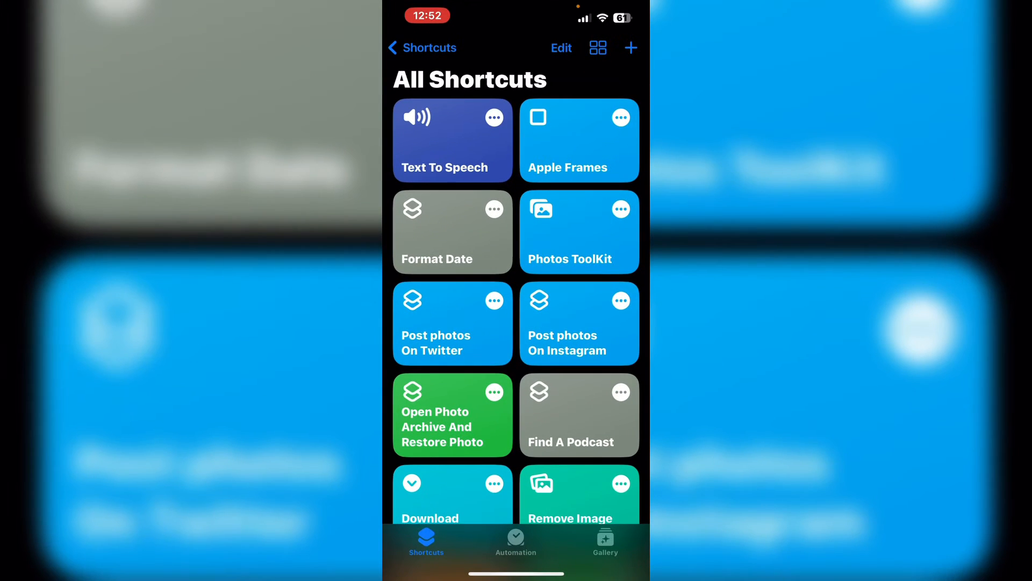
# - Create a new empty shortcut from the All Shortcuts screen
pyautogui.click(630, 47)
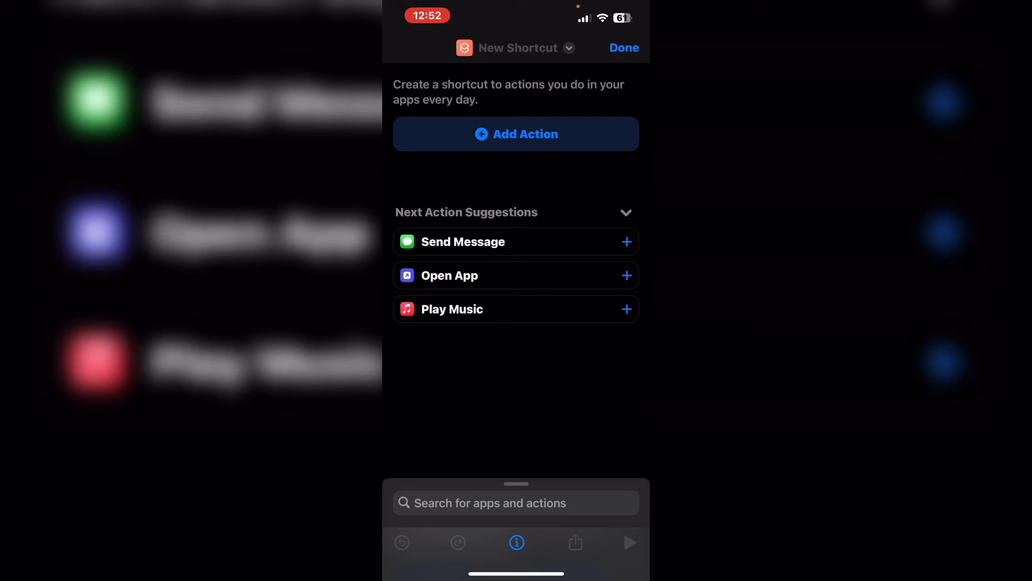
# - Add a Current Date action followed by a Select Photos action
pyautogui.click(515, 133)
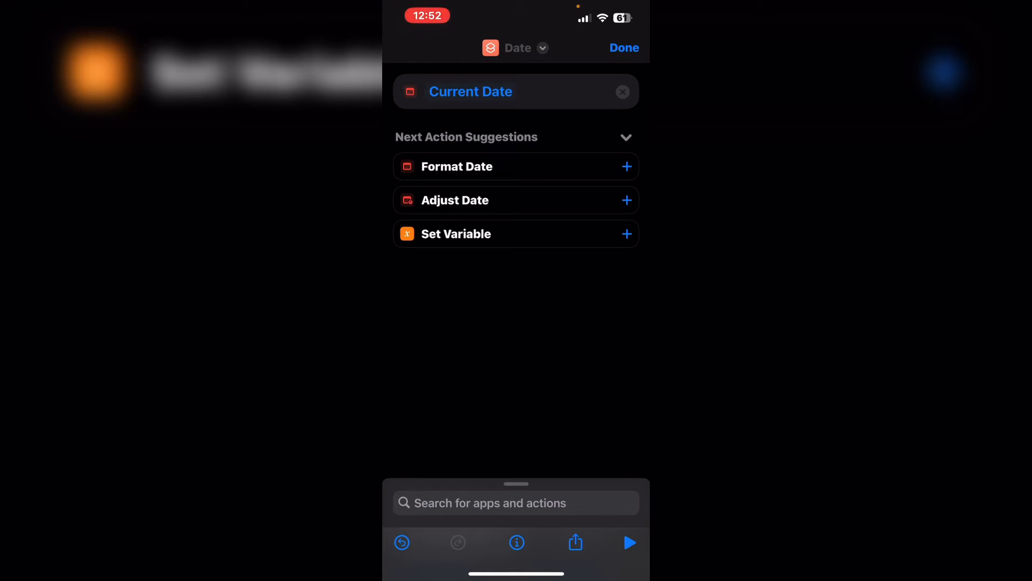
pyautogui.click(515, 502)
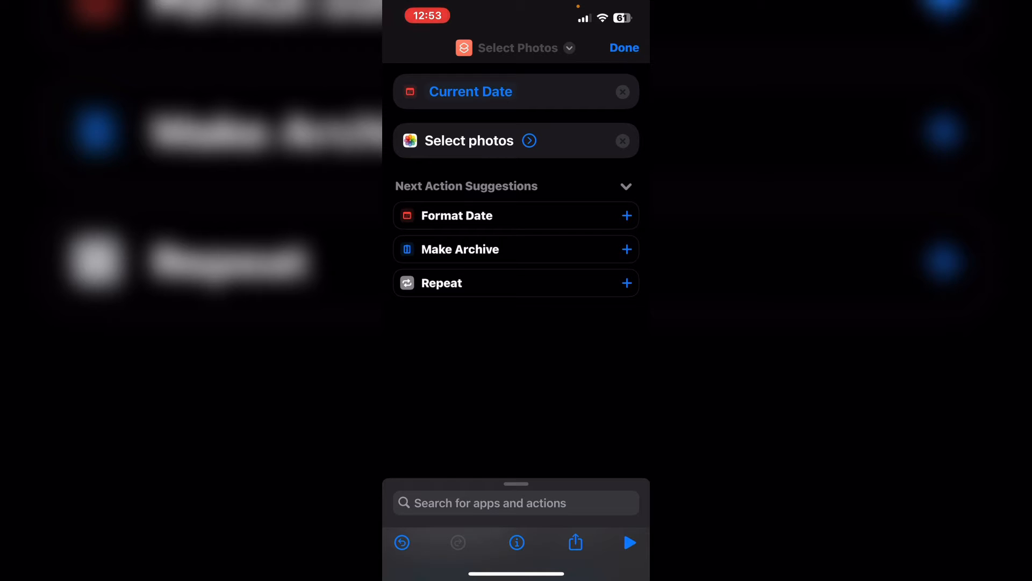
# - Allow Images and Live Photos in Select Photos, single selection, and search actions for 'Ext'
pyautogui.click(529, 140)
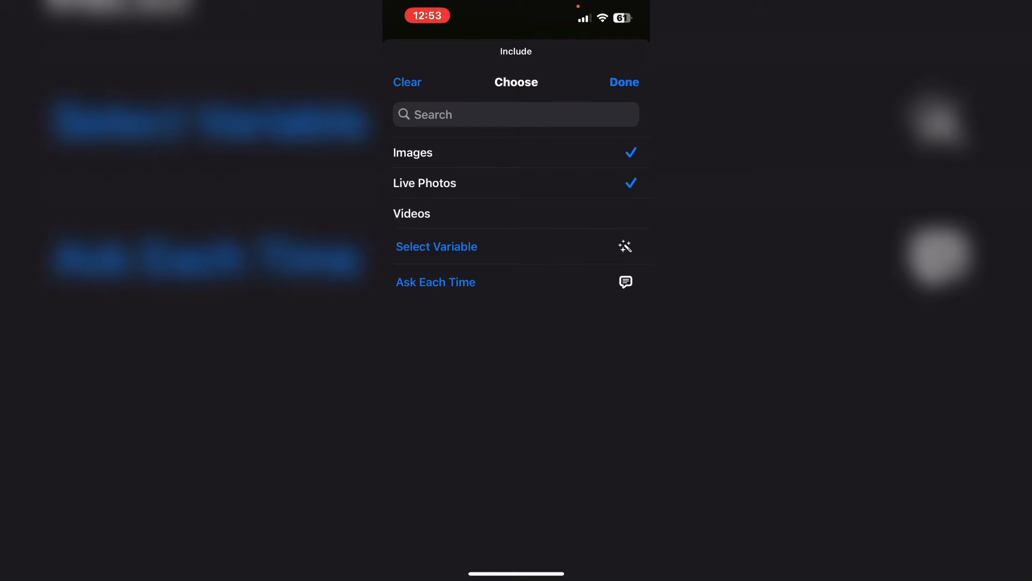
pyautogui.click(622, 82)
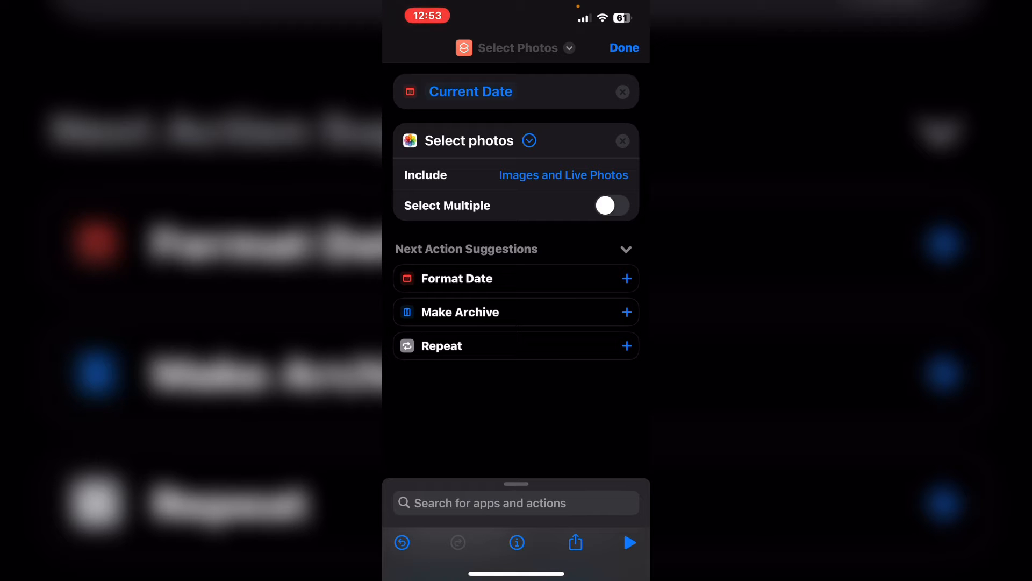
pyautogui.write('Ext')
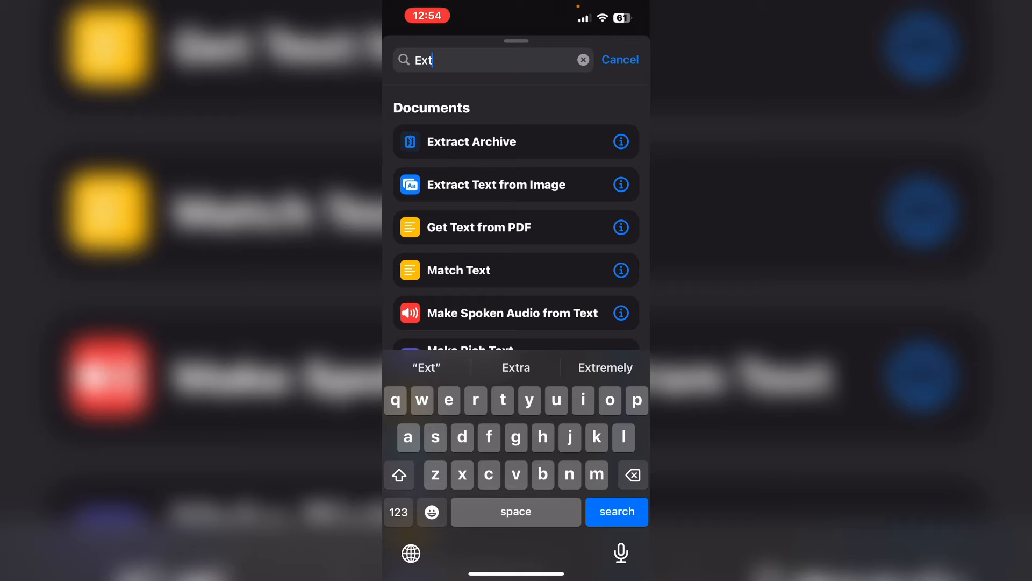
# - Add Extract Text from Image after Select Photos via the 'Extract' search
pyautogui.click(479, 227)
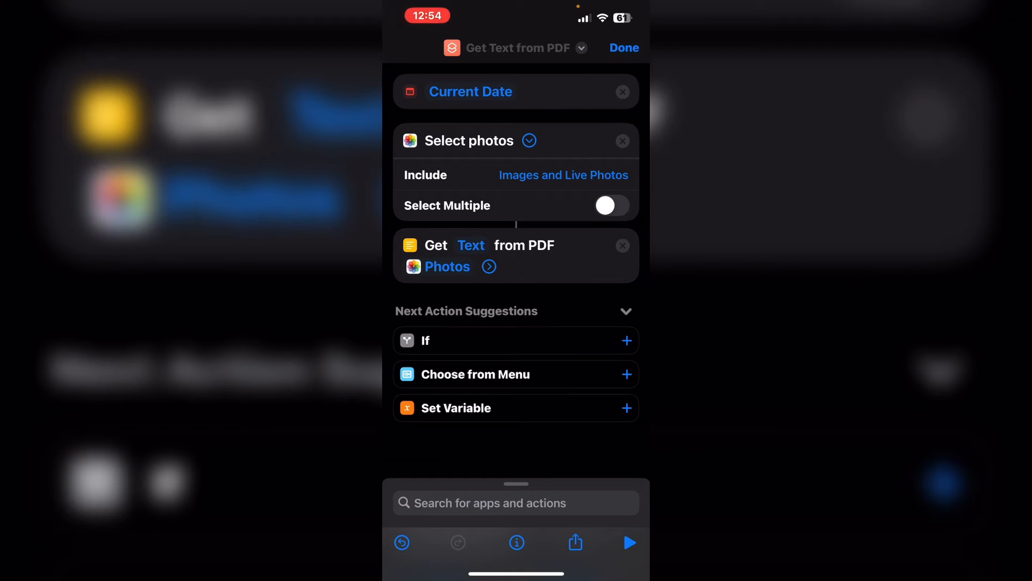
pyautogui.write('Extract')
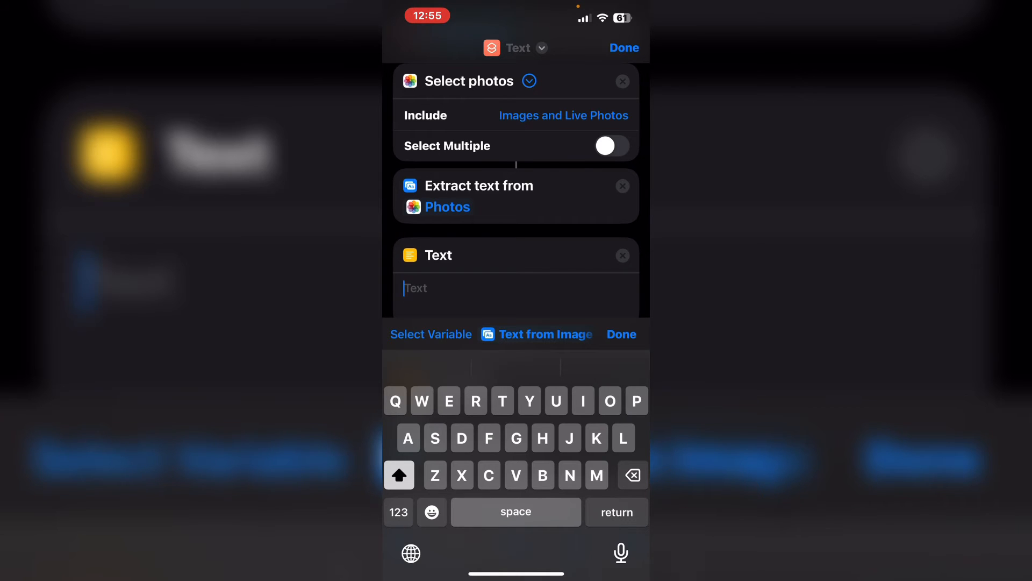
# - Fill a Text action with 'Note Created on' followed by the Date variable
pyautogui.write('Note Created on')
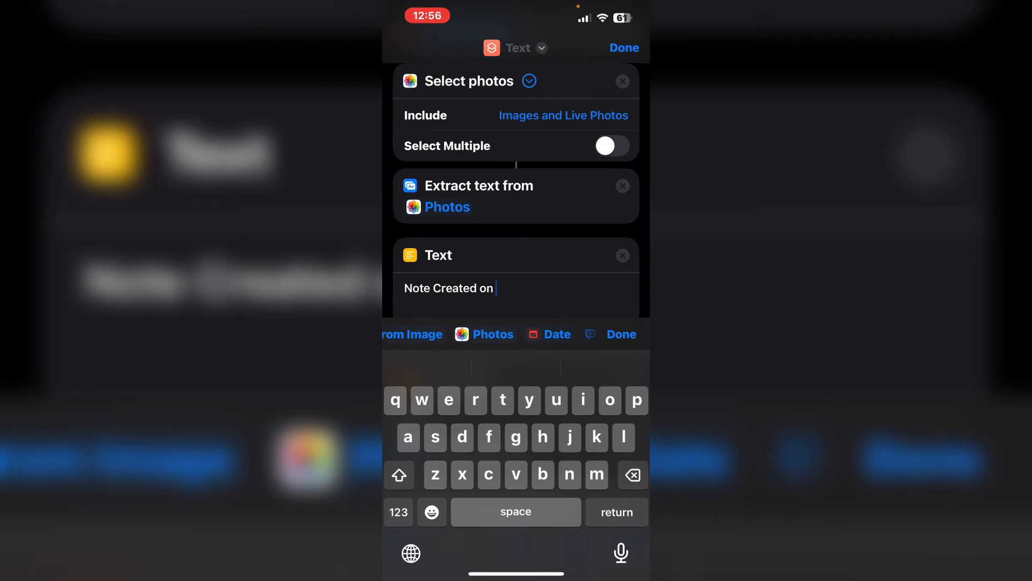
pyautogui.click(557, 333)
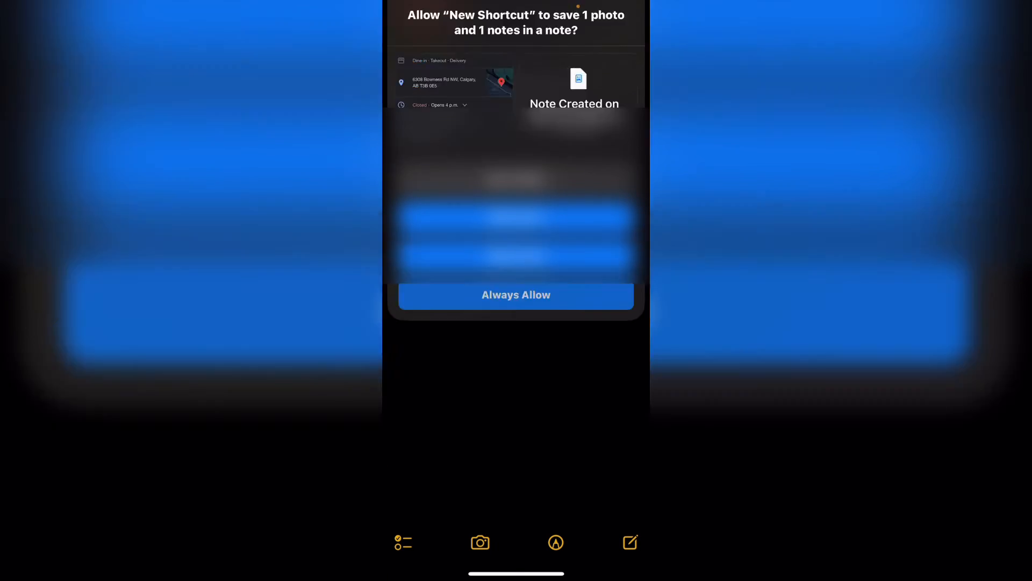
# - Always allow the running shortcut to save into Notes, producing the dated note
pyautogui.click(515, 295)
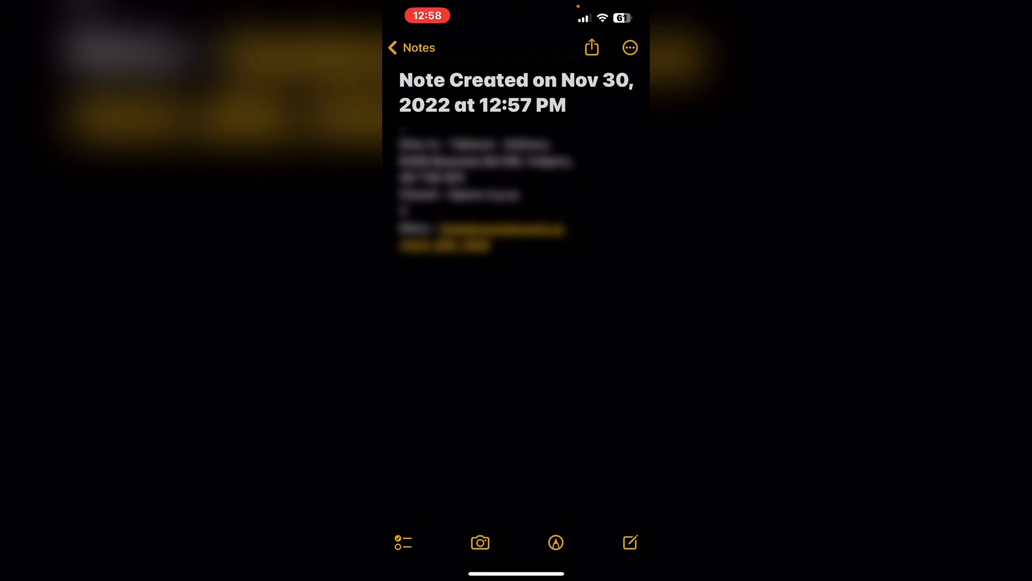